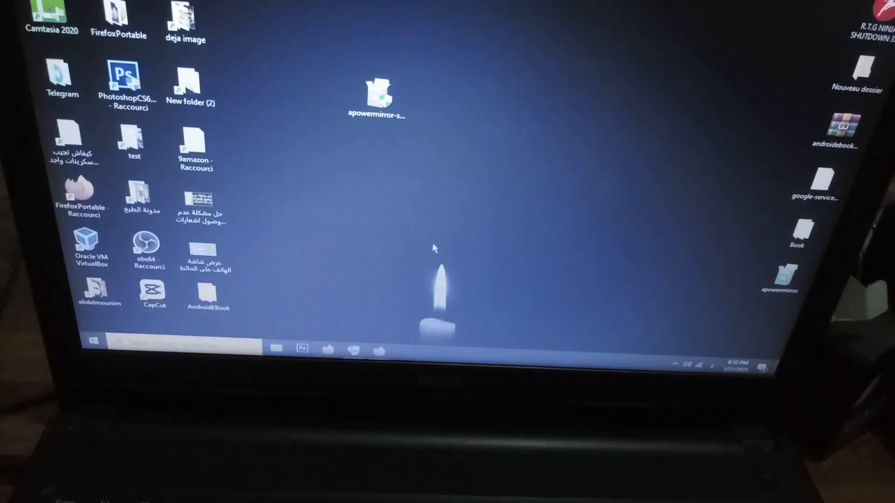
Launch the ApowerMirror setup and switch the install language from French to English
double_click(377, 91)
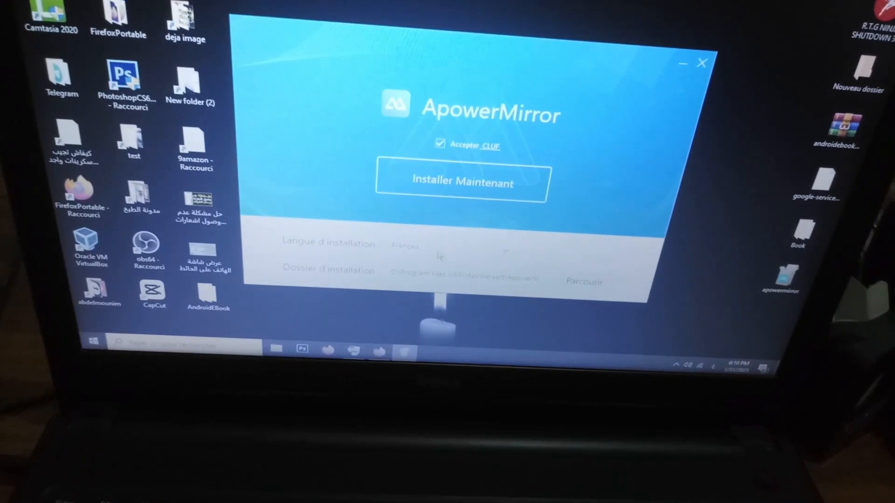
click(505, 244)
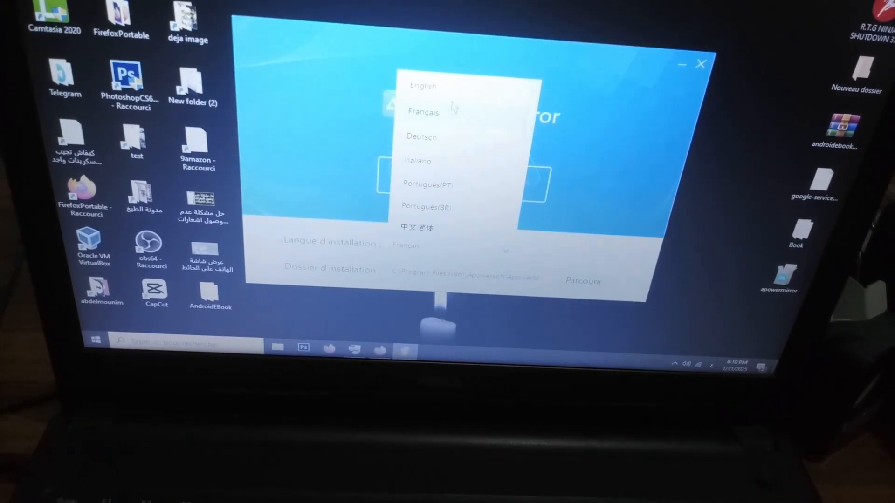
scroll(down, 3)
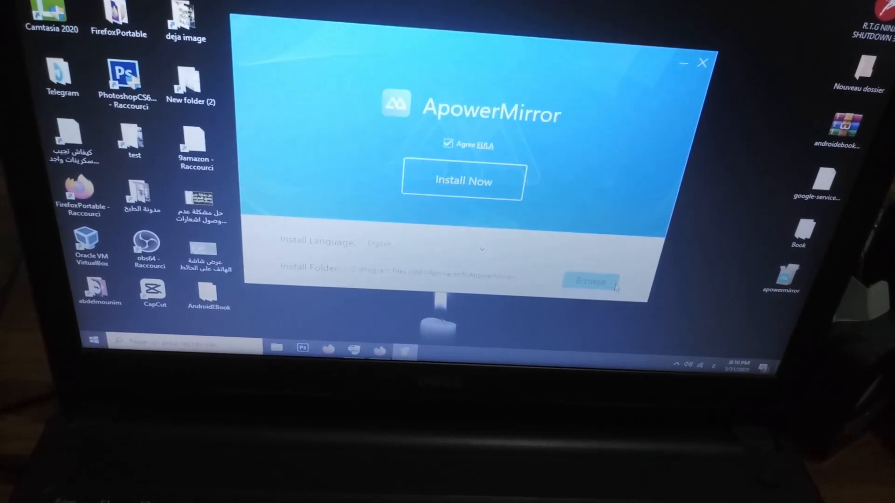
click(462, 180)
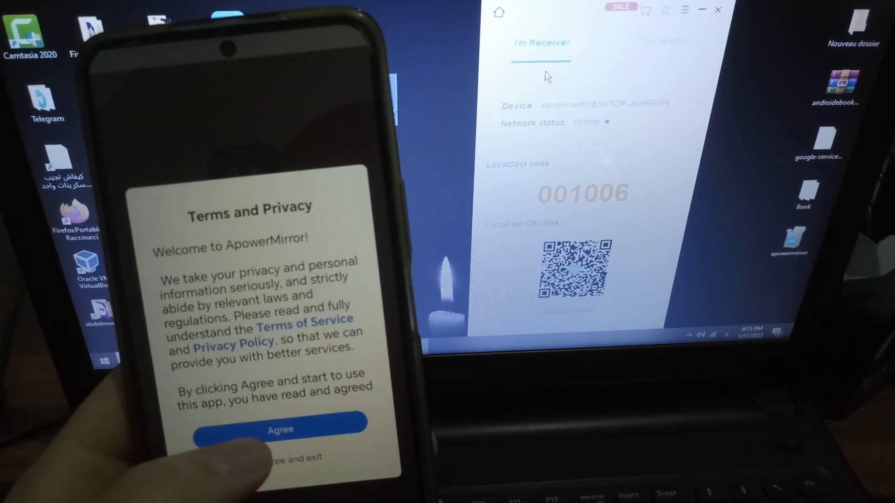
Agree to the terms and privacy policy, then connect to the PC via LocalCast
click(279, 429)
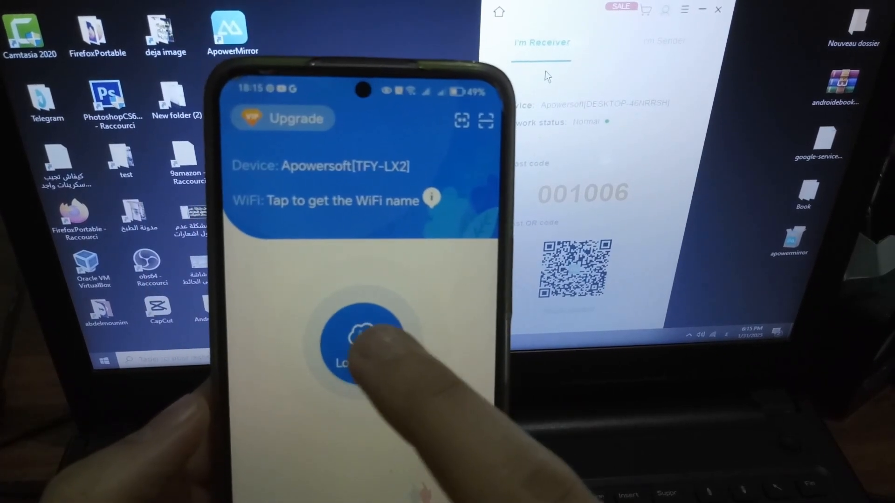
click(361, 340)
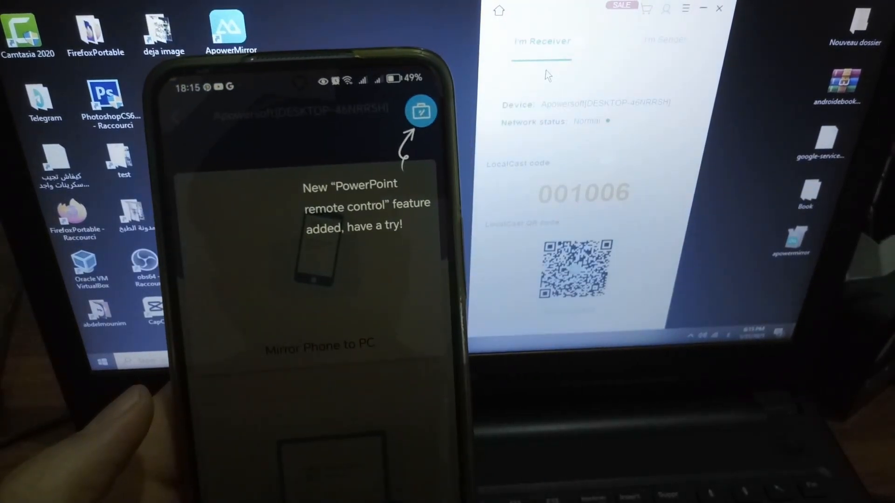
Dismiss the PowerPoint tip, choose Mirror Phone to PC, and acknowledge the audio capture notice
click(420, 110)
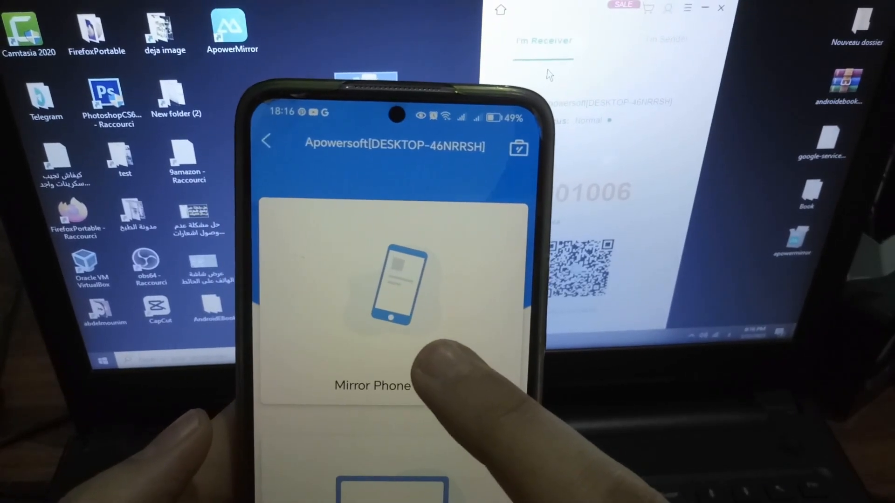
click(373, 385)
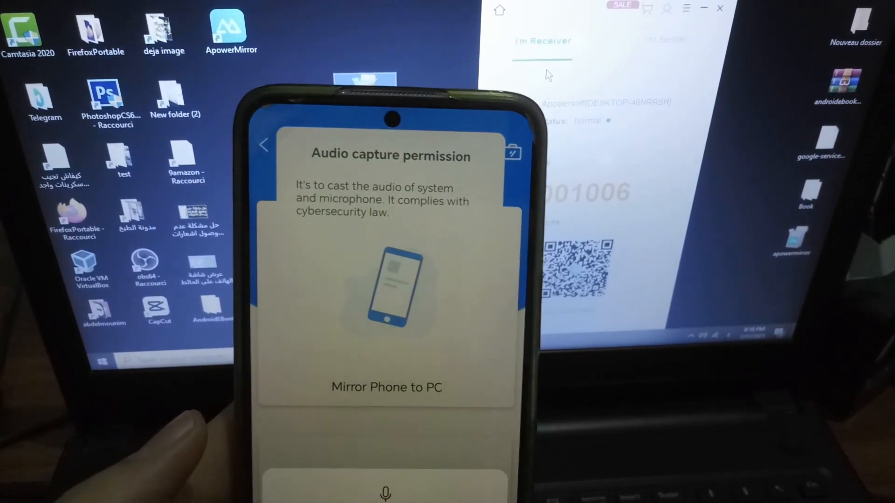
click(388, 388)
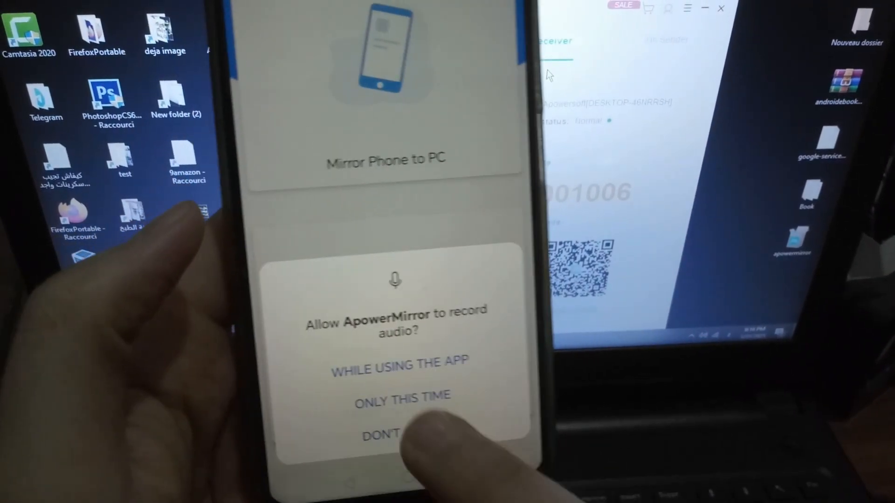